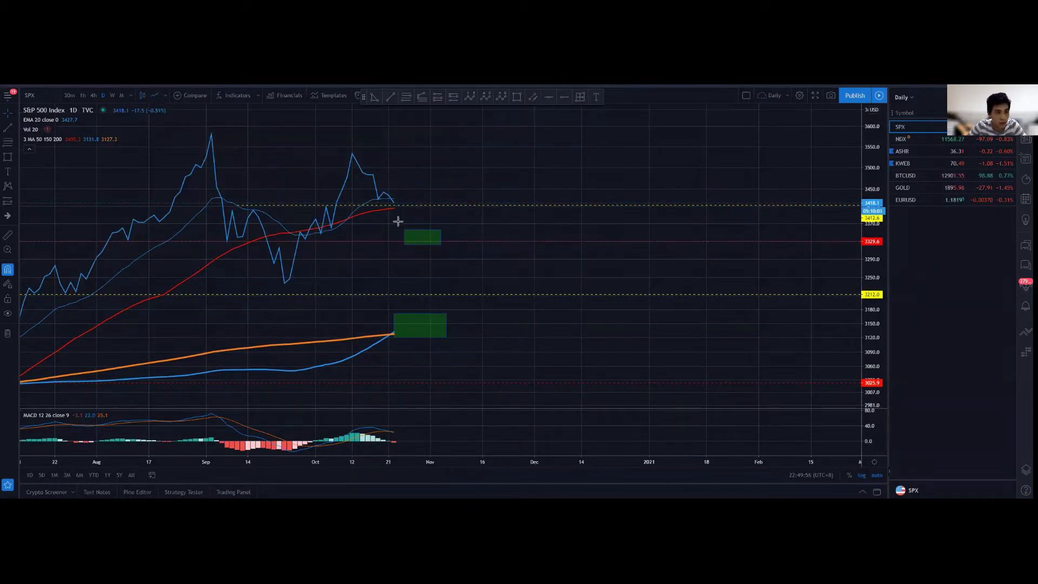
mouse_move(393, 213)
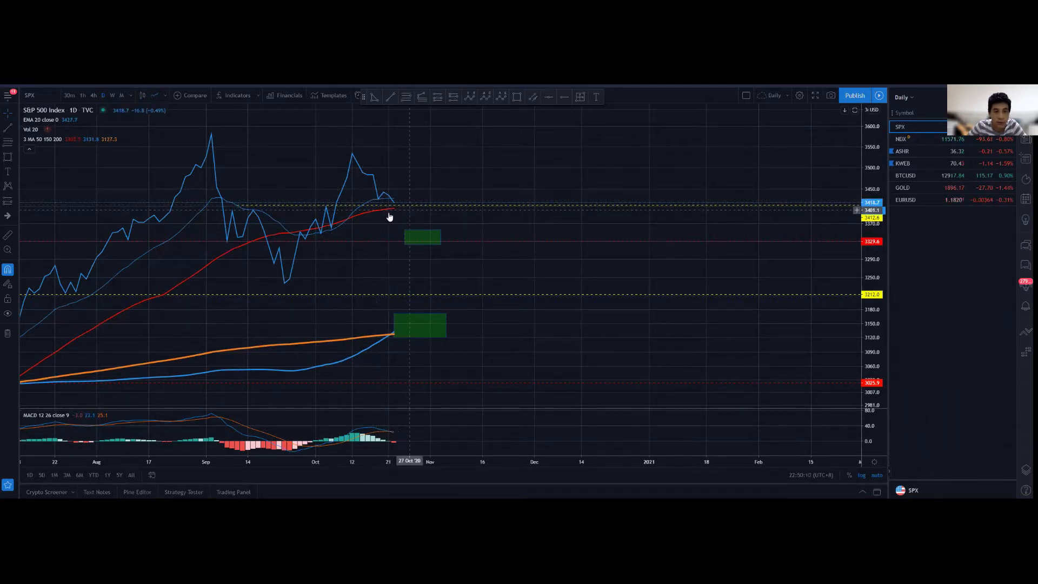
mouse_move(363, 185)
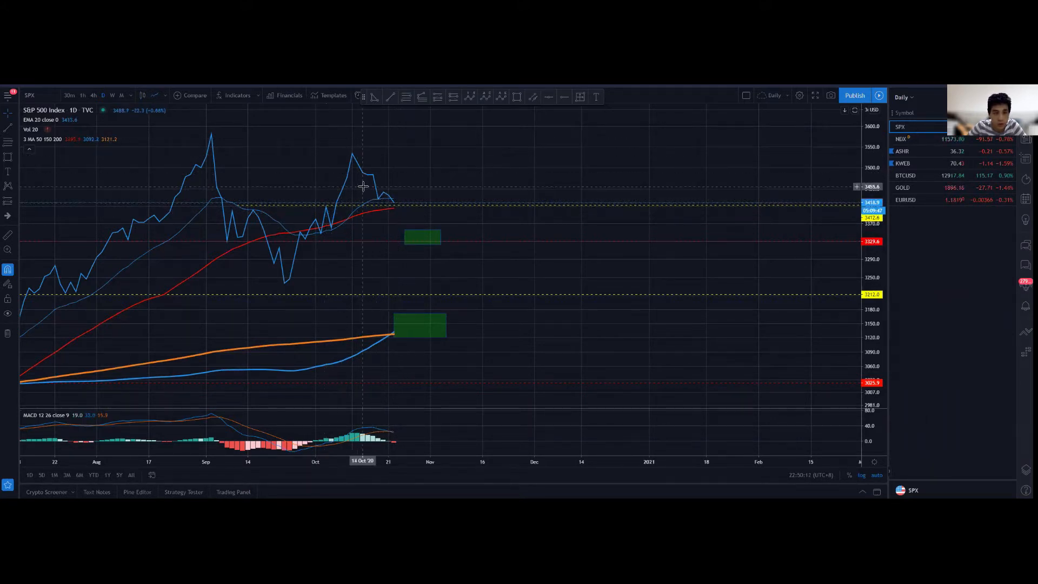
mouse_move(396, 224)
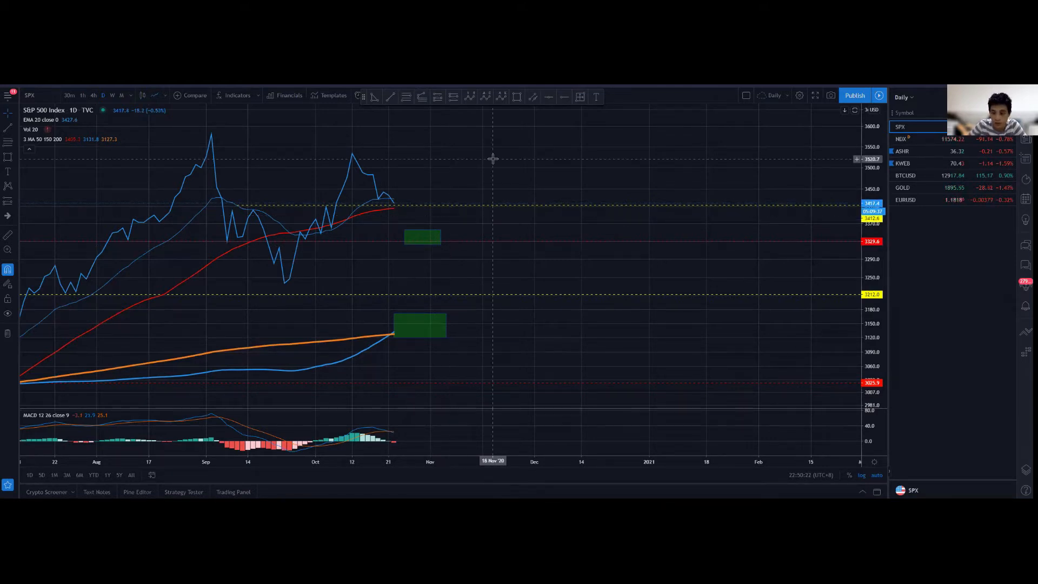
Step: Load the NDX daily chart from the watchlist to review its two green zone boxes
click(901, 138)
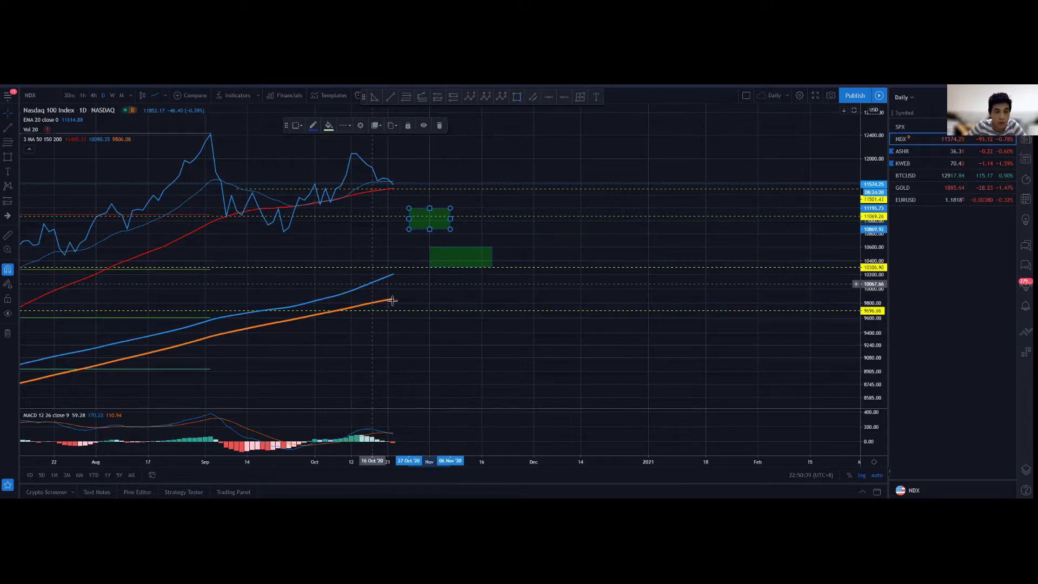
mouse_move(390, 278)
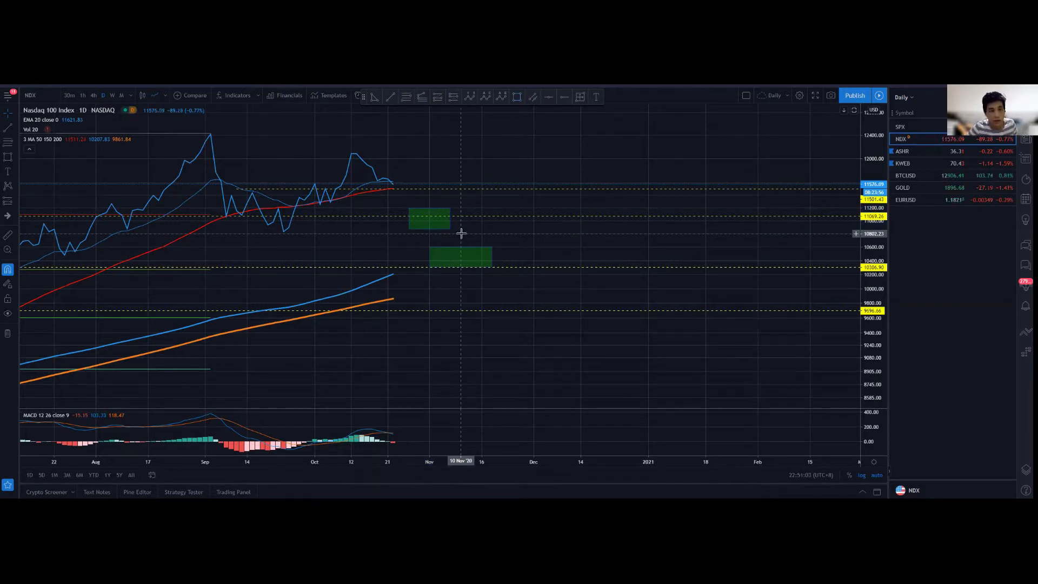
Step: Load the ASHR Xtrackers China A-Shares ETF daily chart from the watchlist
click(902, 151)
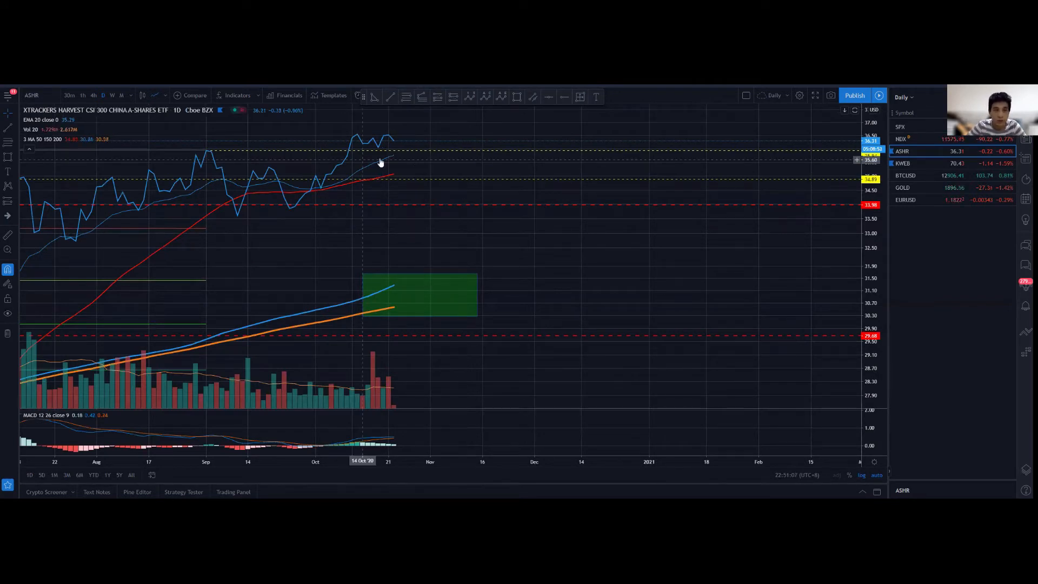
mouse_move(775, 134)
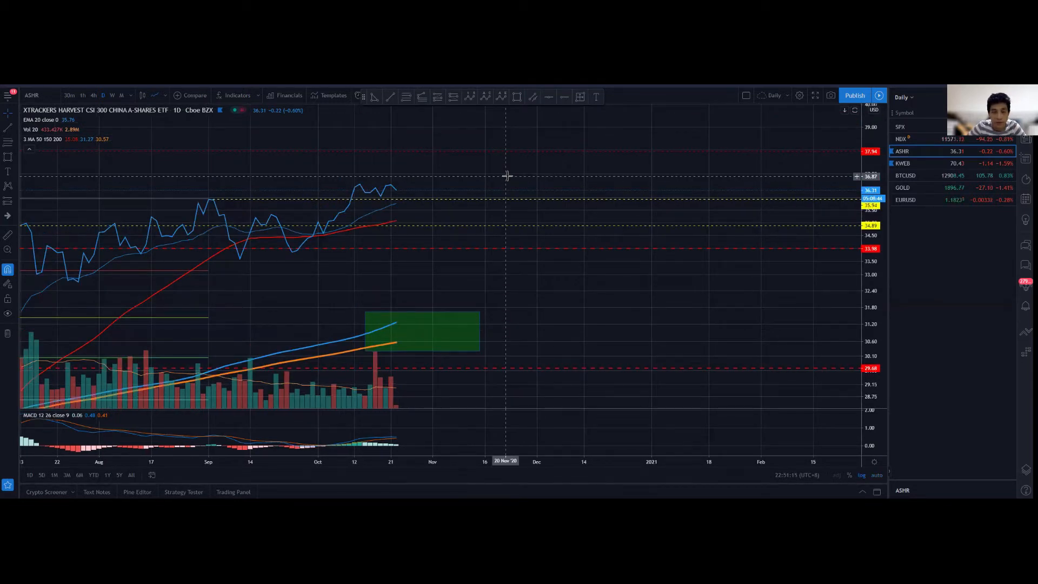
mouse_move(360, 206)
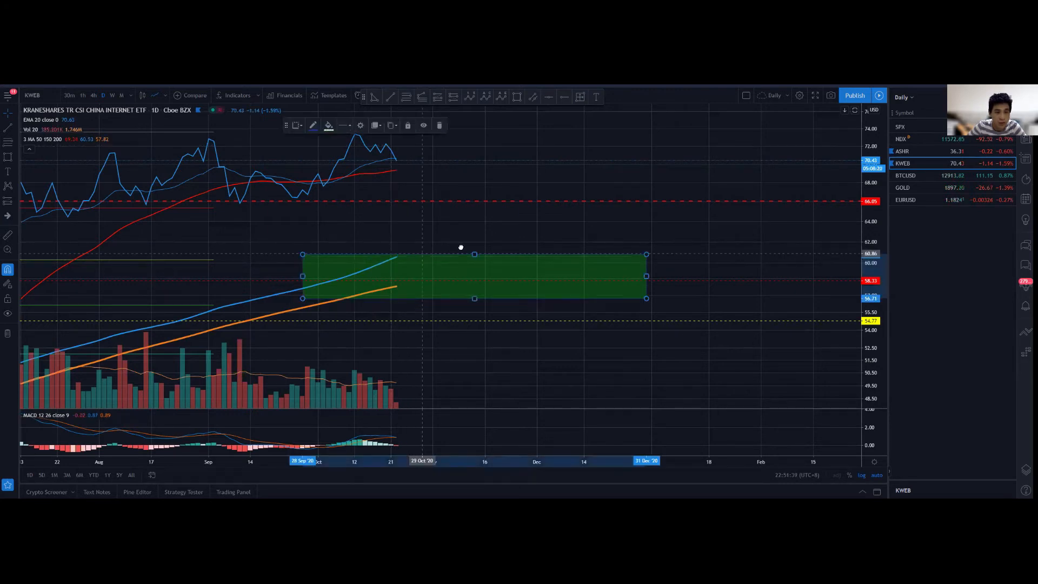
Step: Drag KWEB's green buy-zone rectangle right to span early October into January
drag(460, 248, 415, 287)
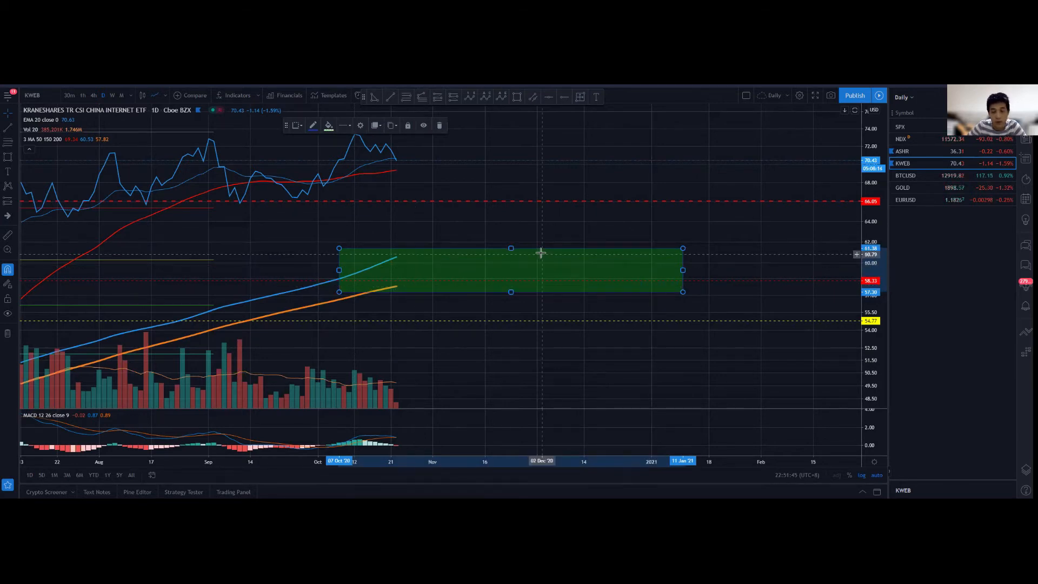
mouse_move(554, 237)
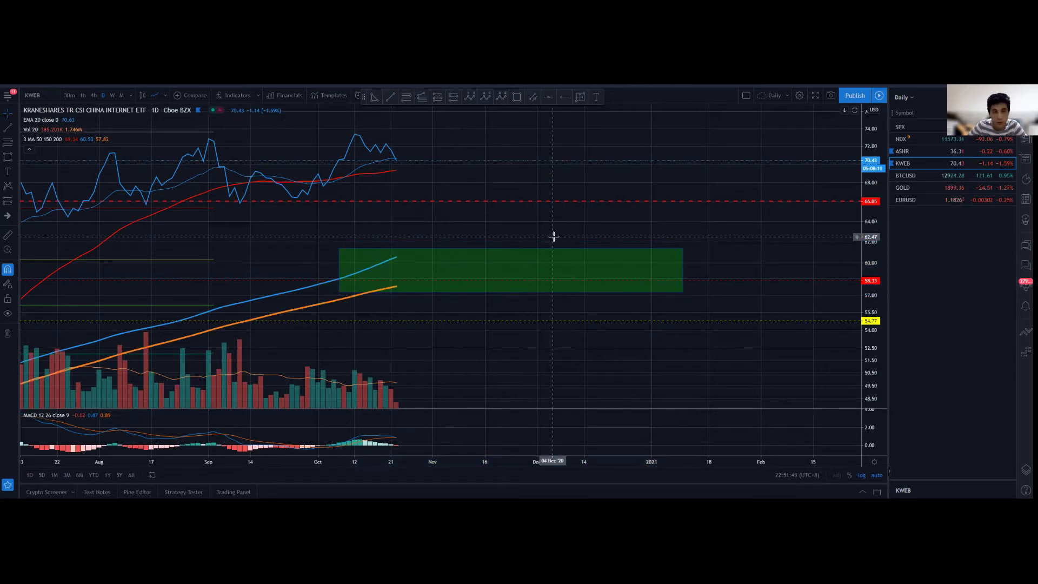
Step: Load BTCUSD from the watchlist and set the chart to 4-hour candles
click(903, 174)
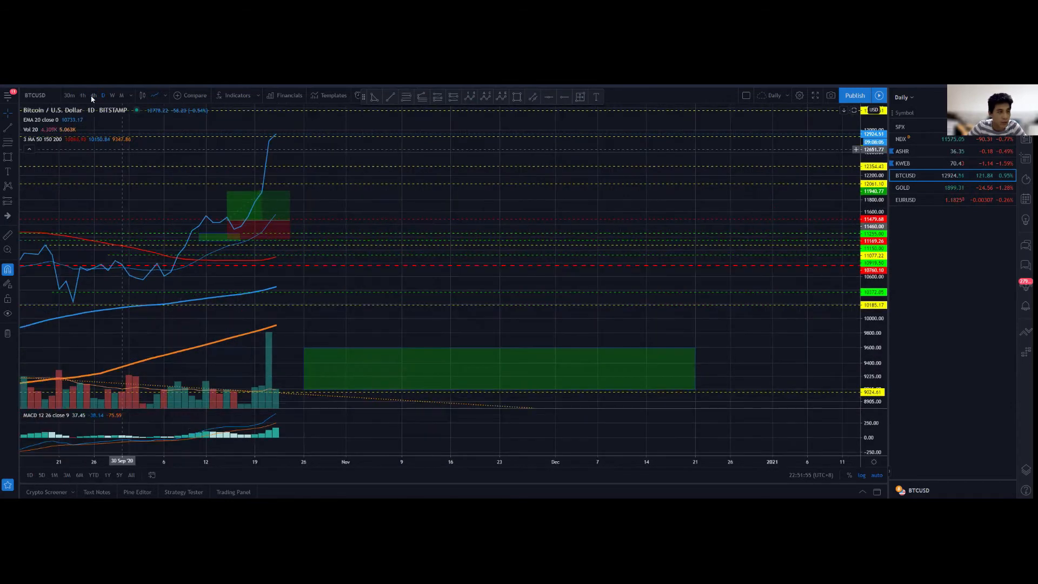
click(92, 95)
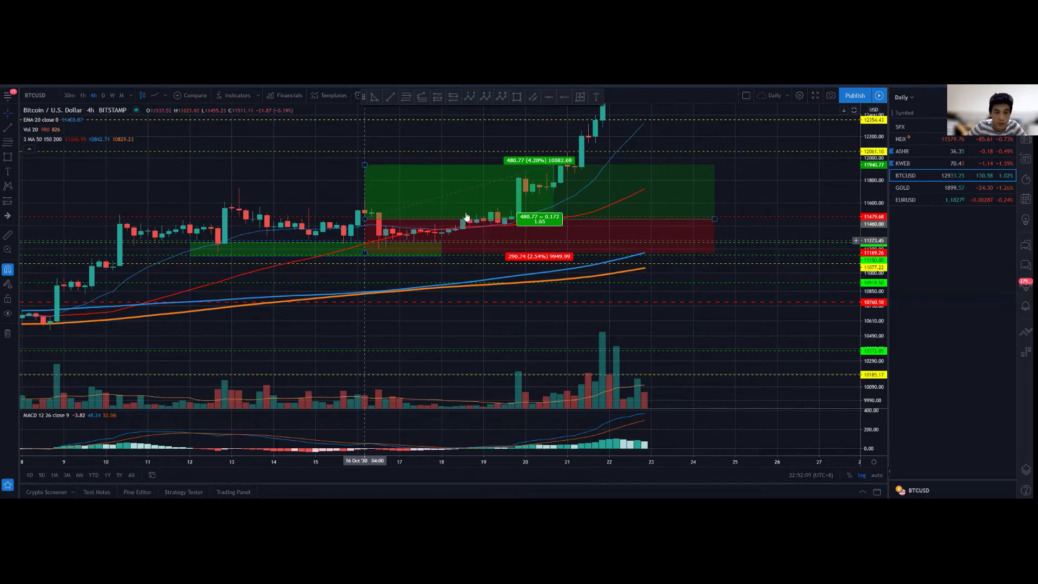
mouse_move(375, 240)
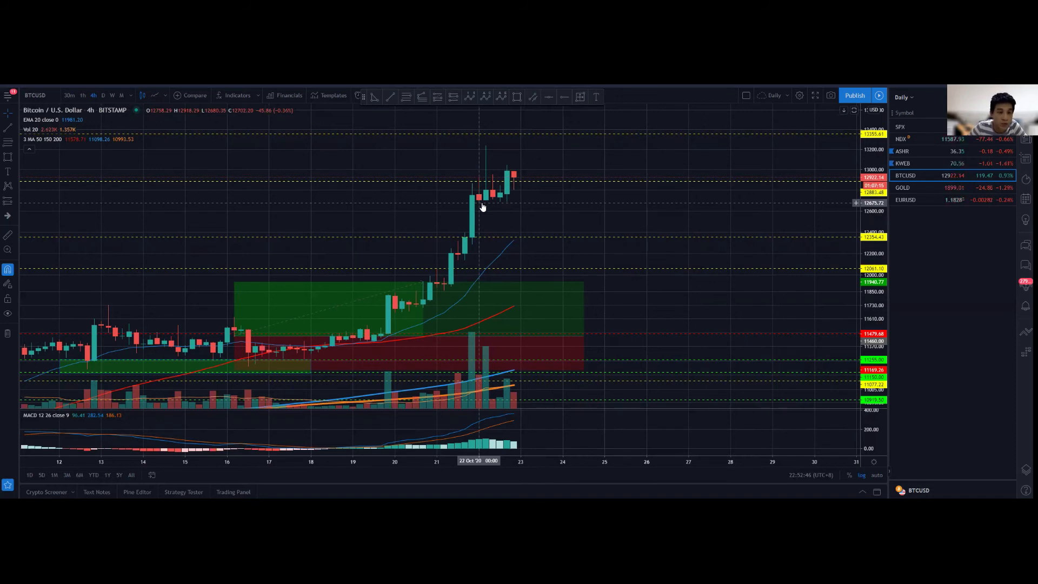
mouse_move(487, 206)
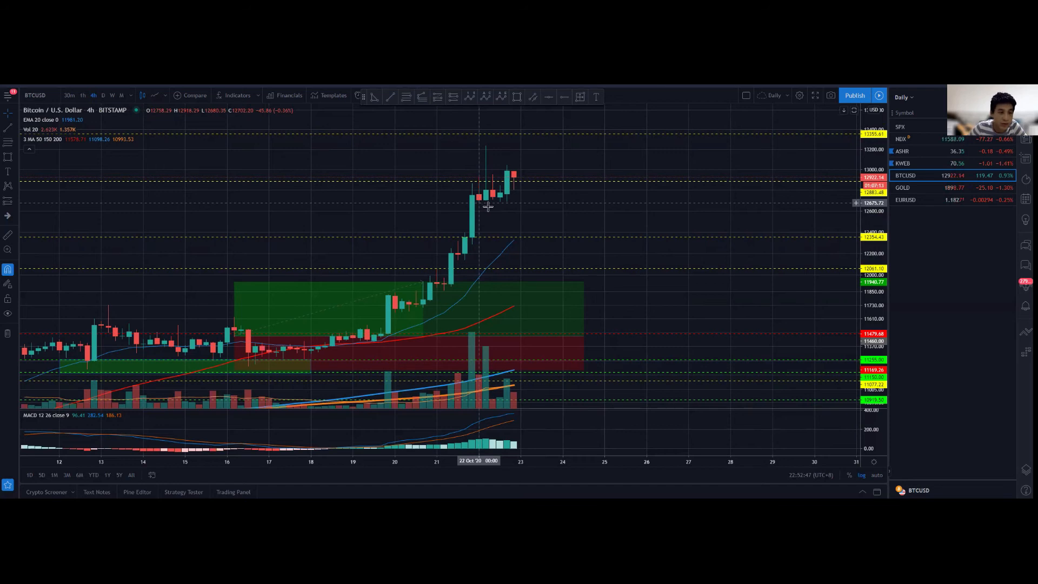
mouse_move(496, 168)
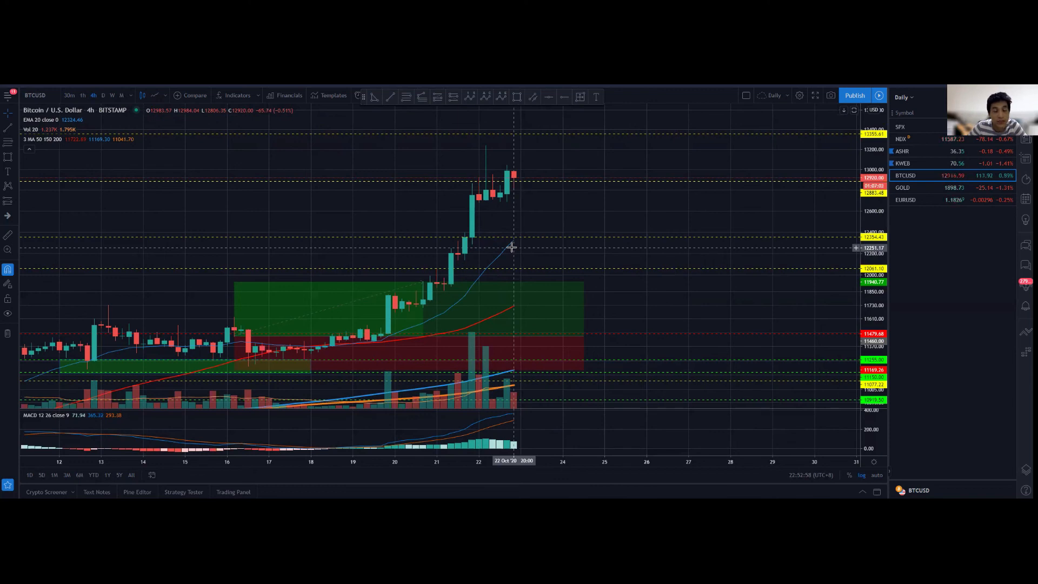
mouse_move(534, 250)
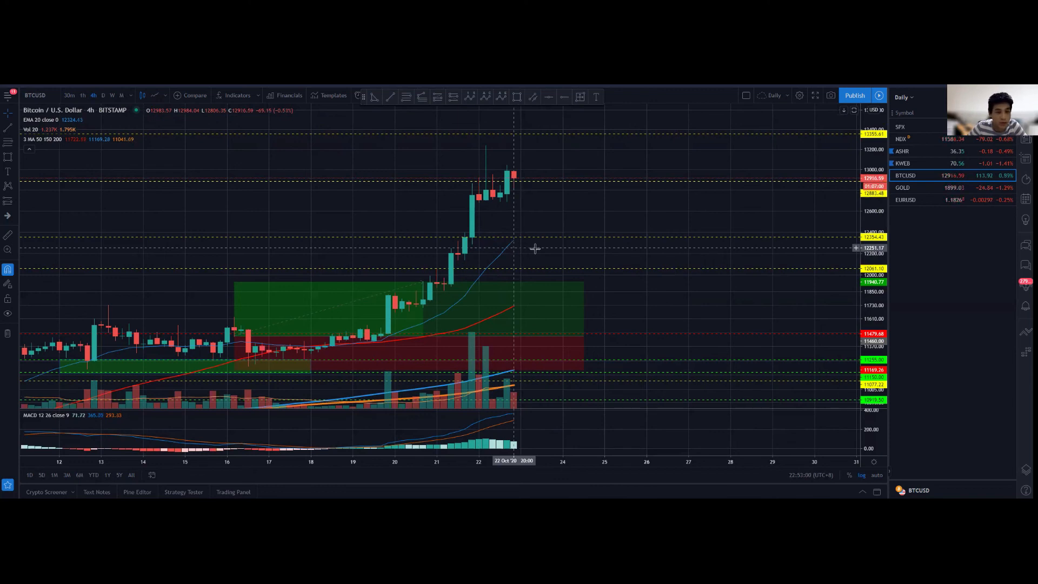